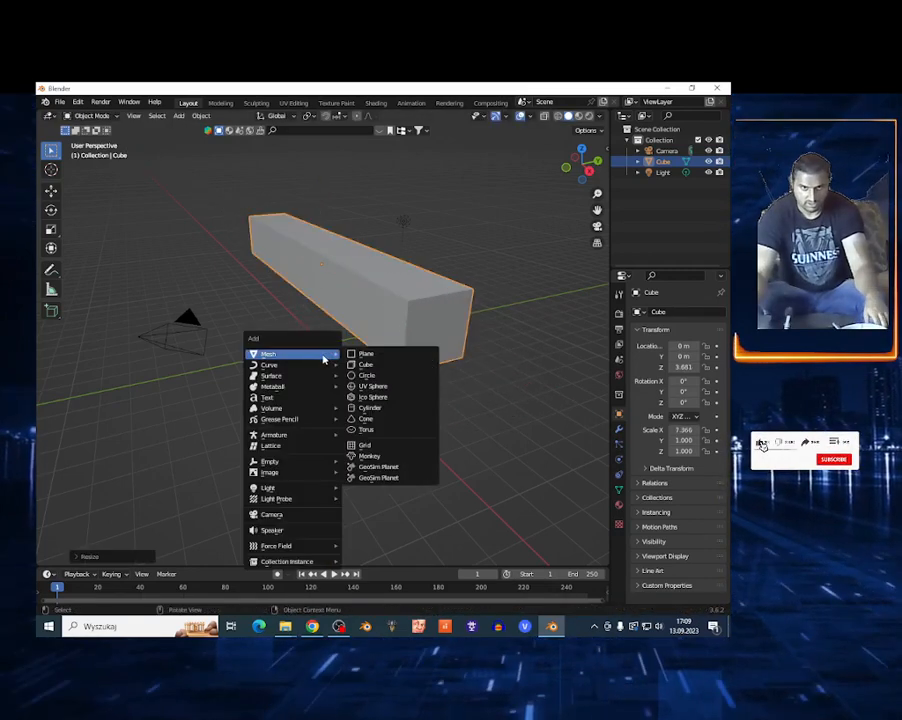
Step: Add a ground plane beneath the long box
left_click(366, 353)
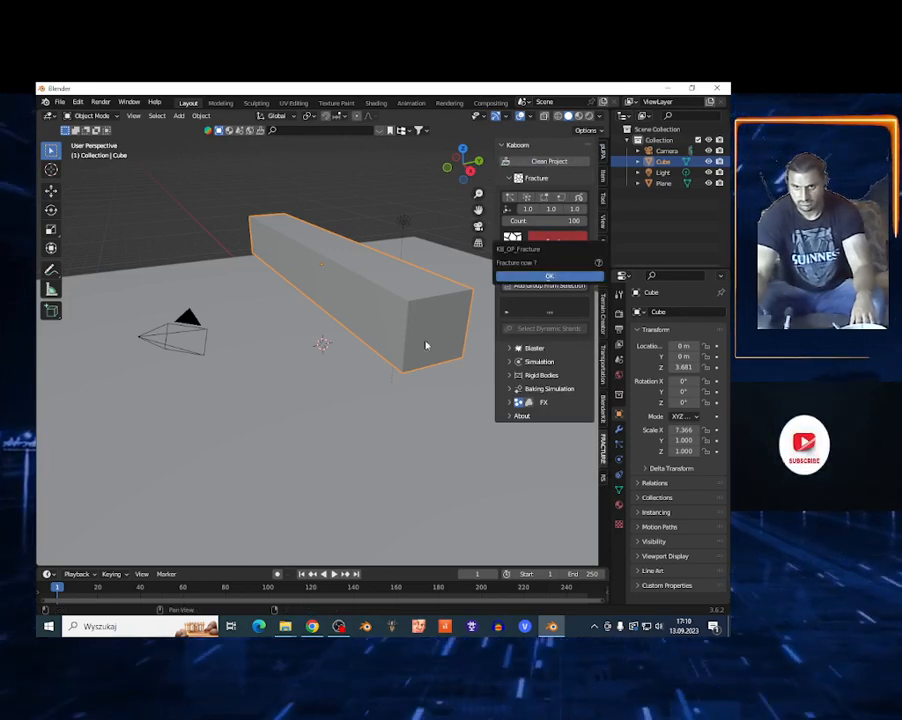
Step: Confirm fracturing the long box into cells
left_click(549, 276)
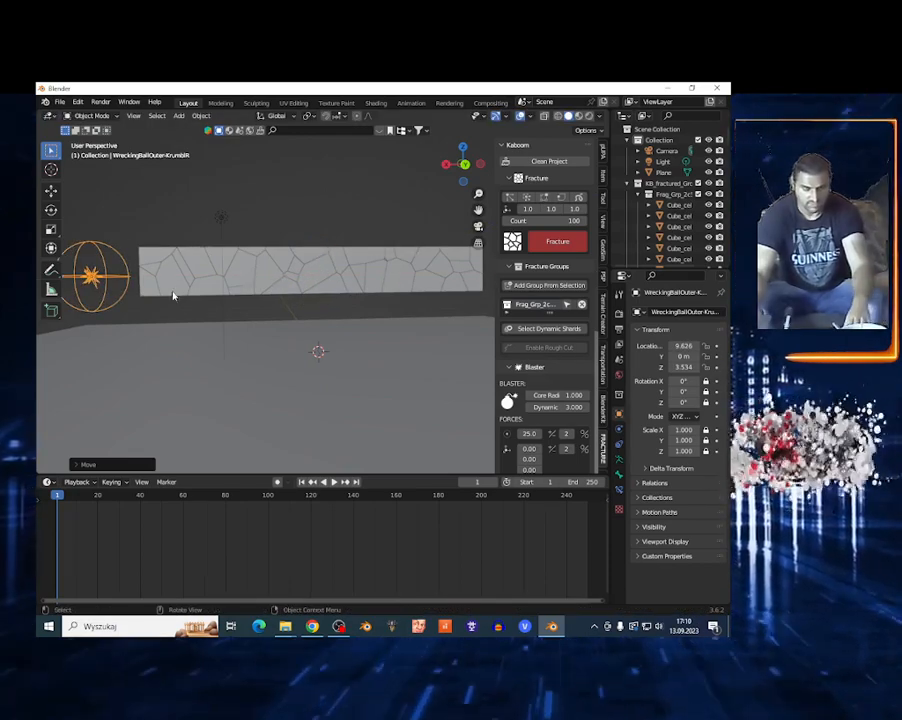
Step: Keyframe the blaster sphere's location, moving it along the box to the other end by frame 40
key("i")
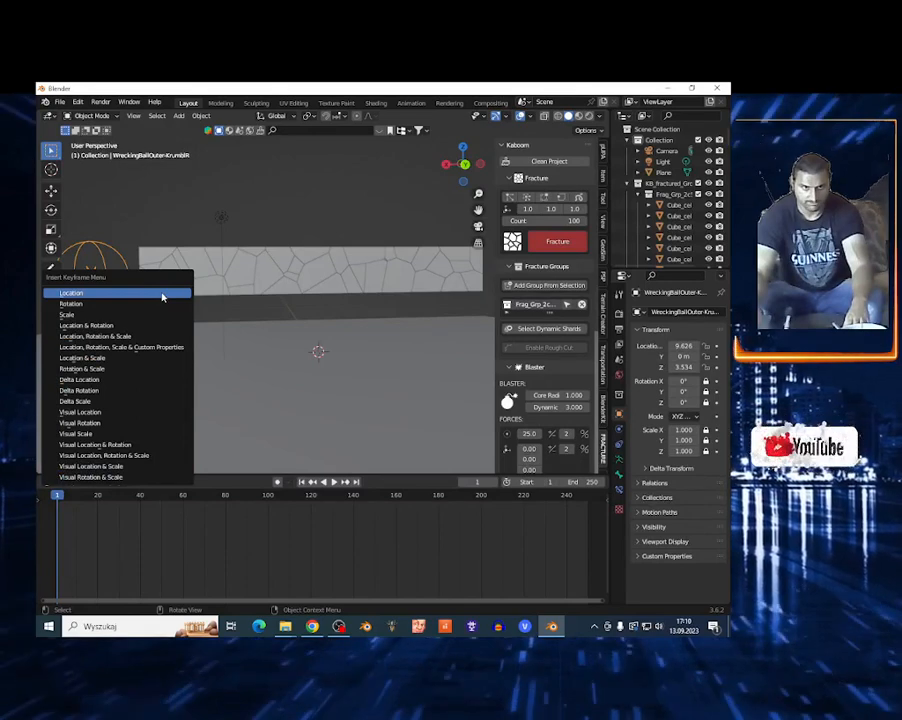
left_click(71, 292)
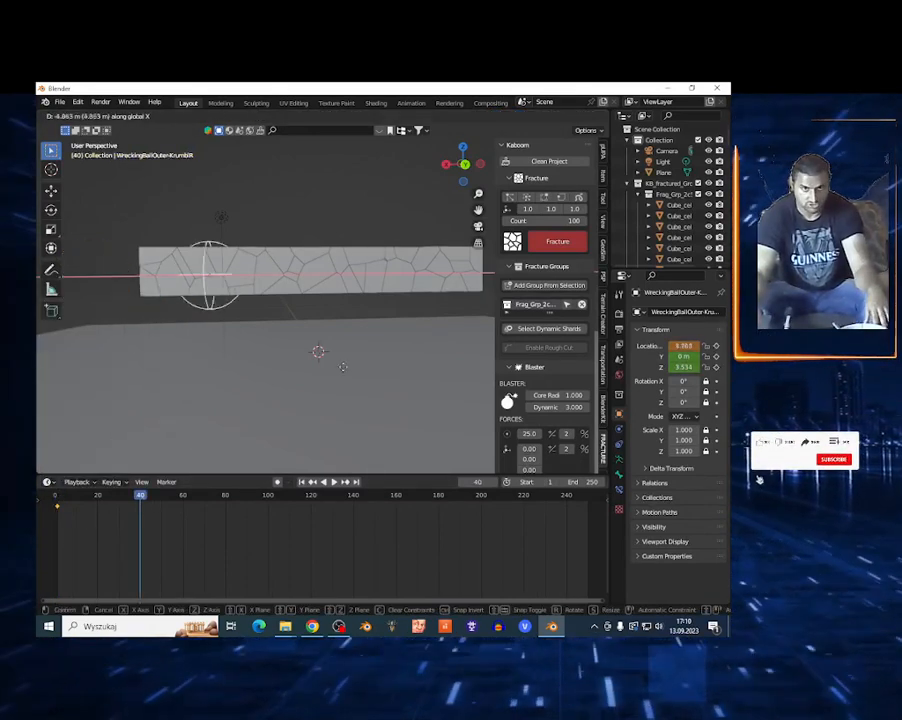
left_click_drag(220, 270, 410, 270)
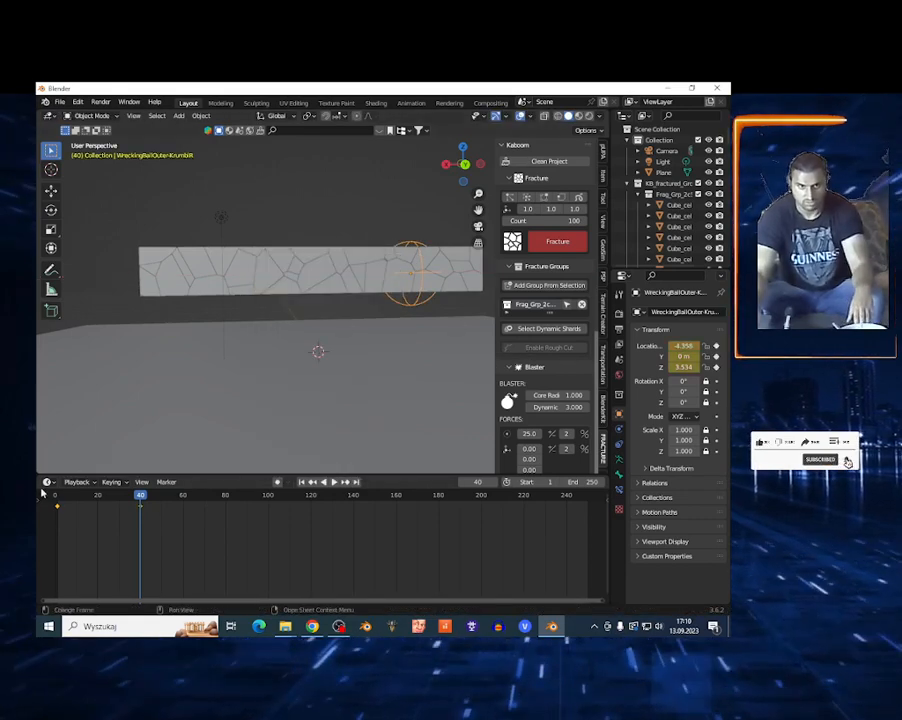
left_click(322, 481)
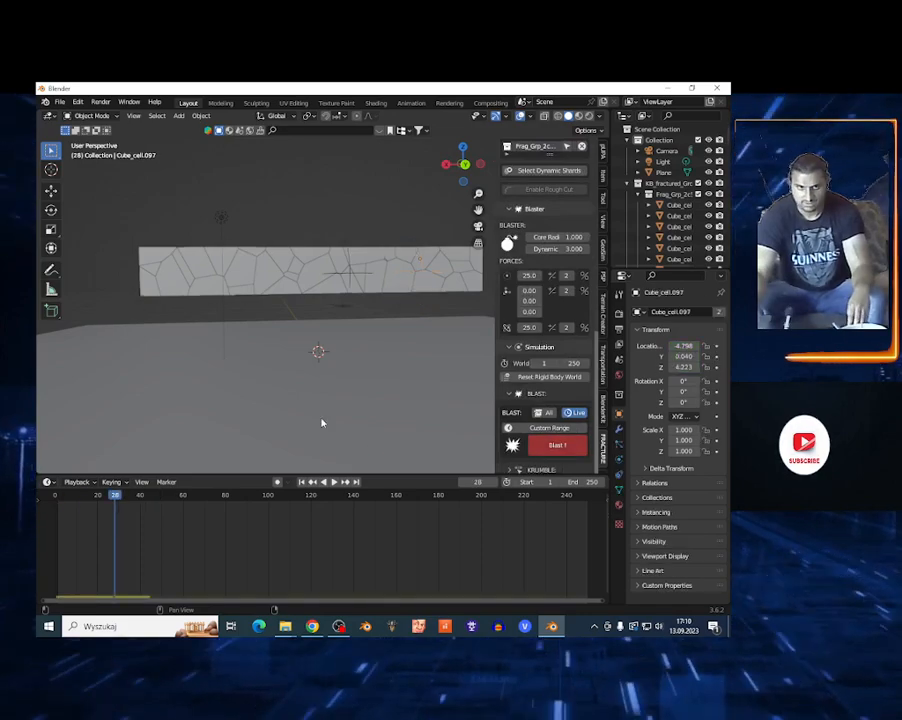
Step: Run Blast! to blow the fractured cells apart
left_click(329, 482)
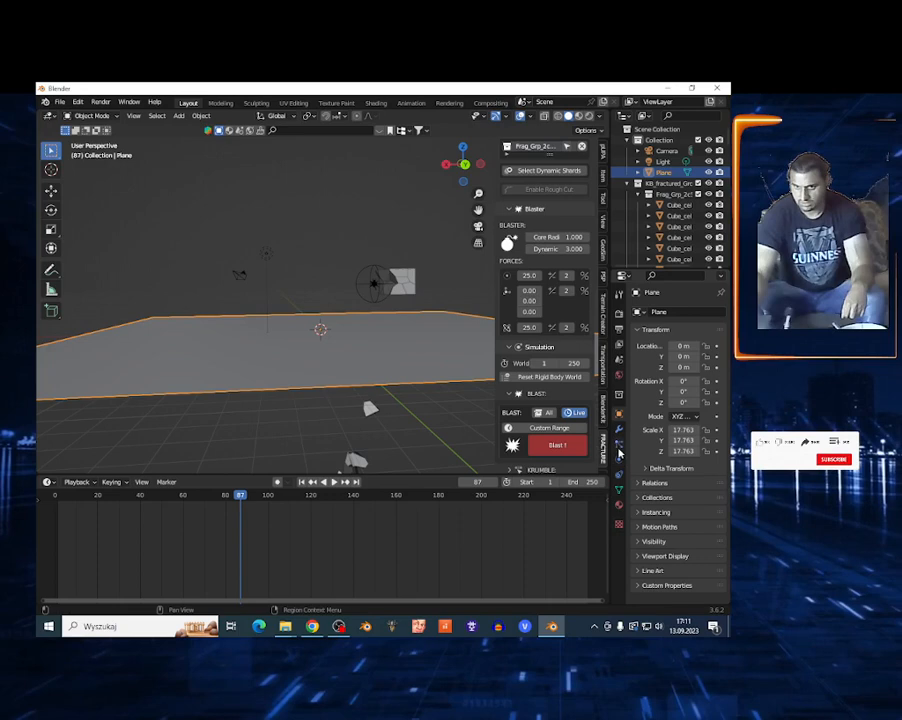
Step: Enable physics on the ground plane so debris collides with it
left_click(636, 393)
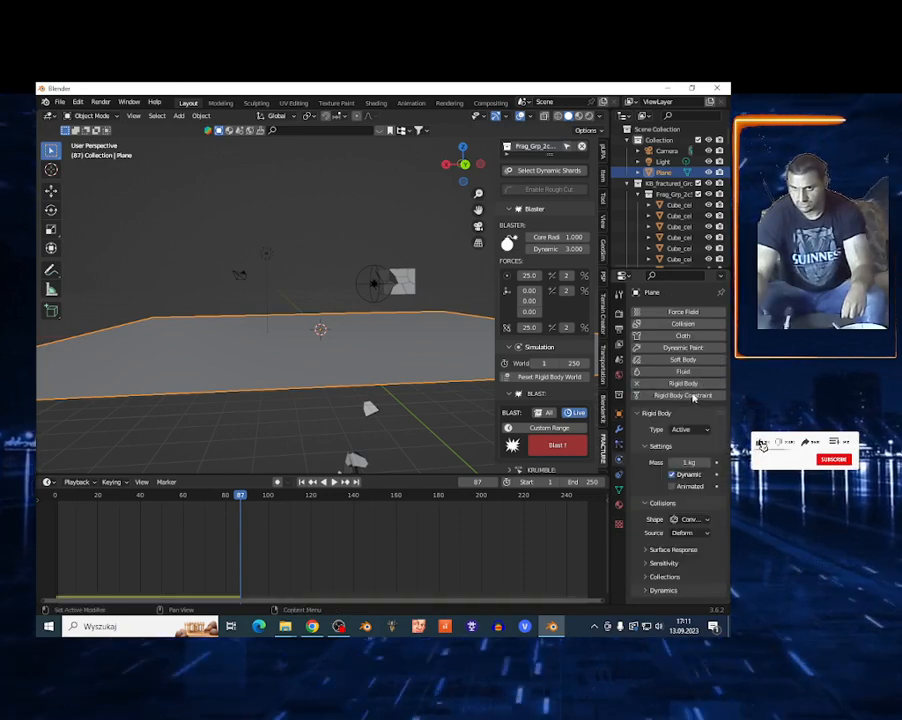
left_click(690, 429)
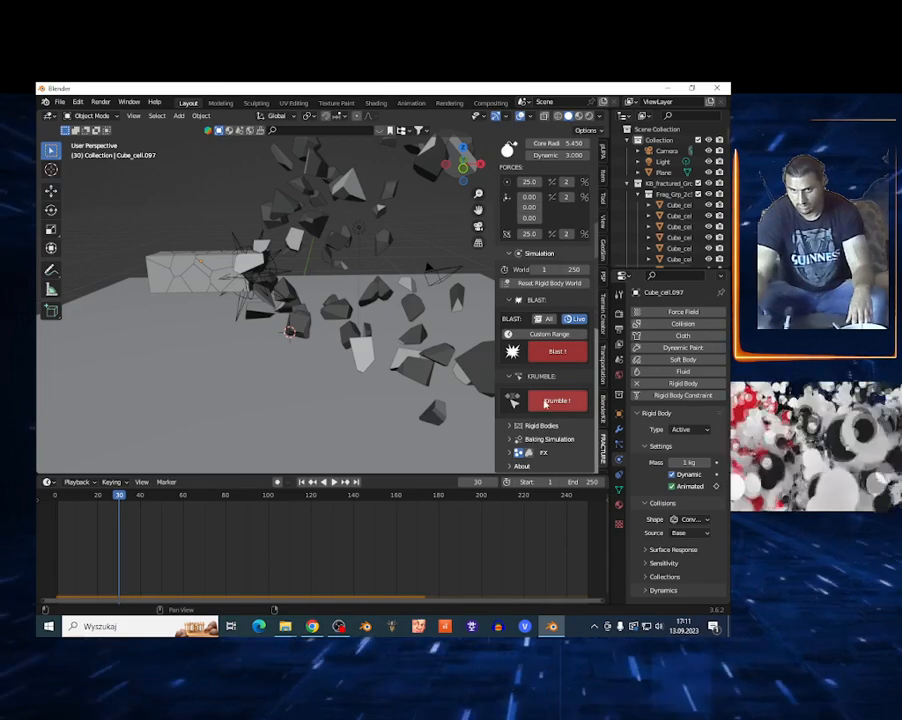
Step: Run Krumble! to crumble the remaining box into debris
left_click(541, 425)
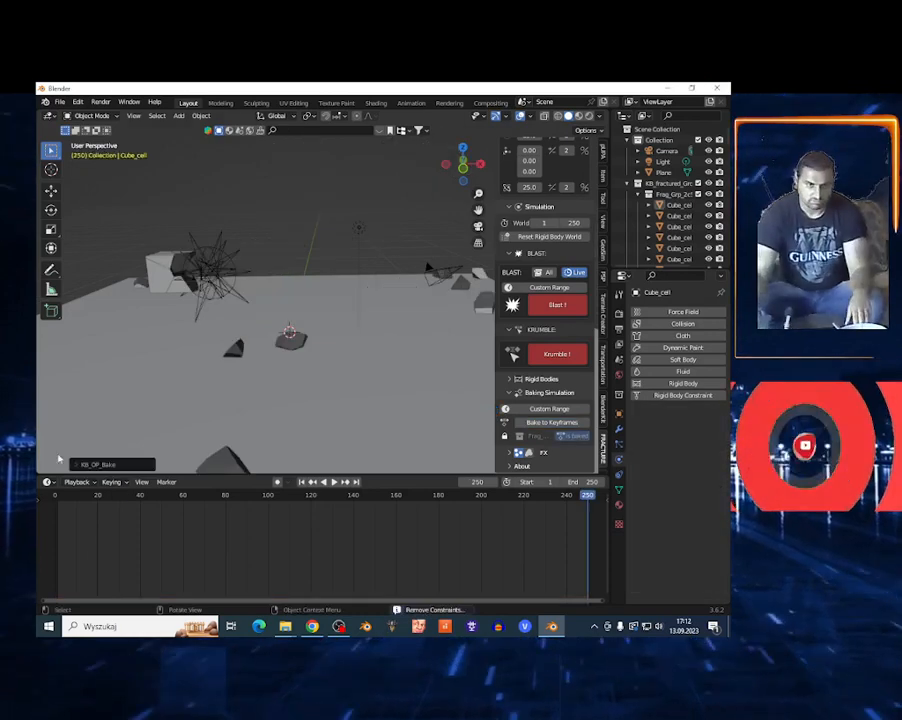
Step: Add the Debris particle system to the fractured cells from KaBoom FX
left_click(326, 481)
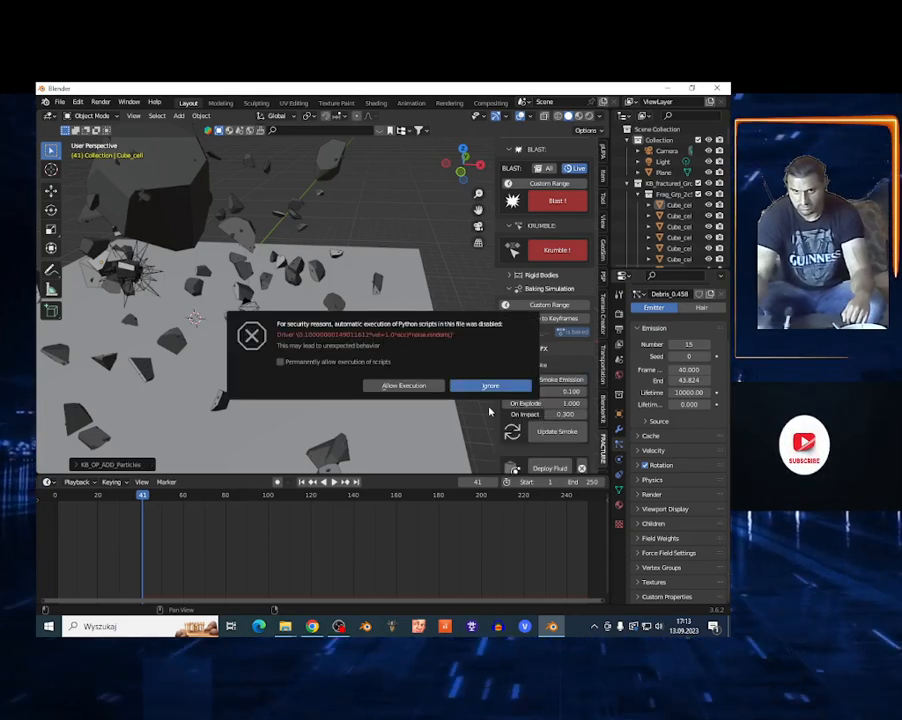
Step: Ignore the script warning and add a smoke domain around the fractured box
left_click(490, 385)
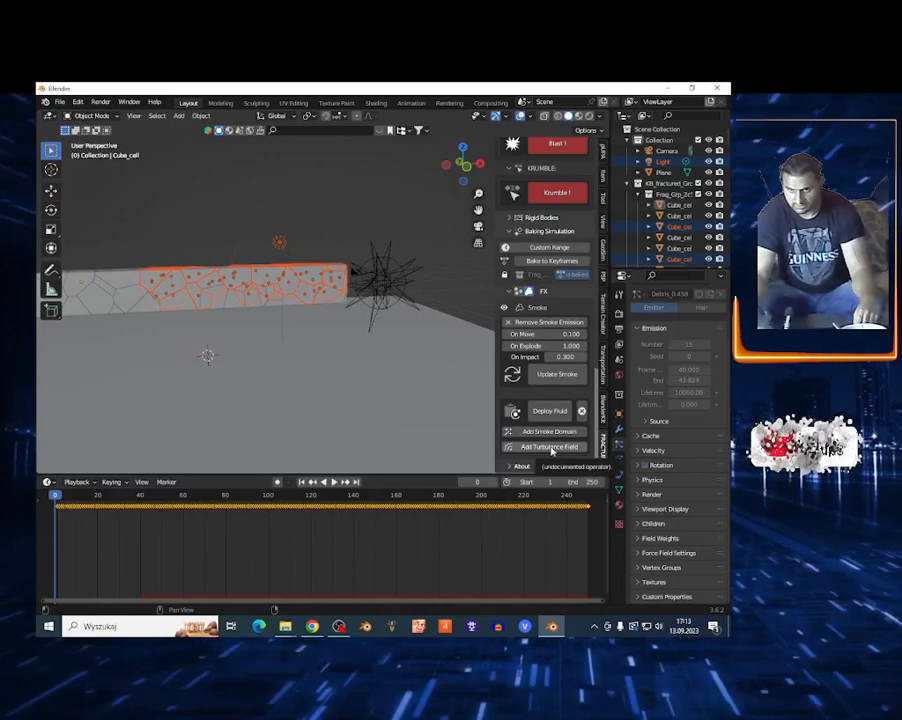
left_click(549, 431)
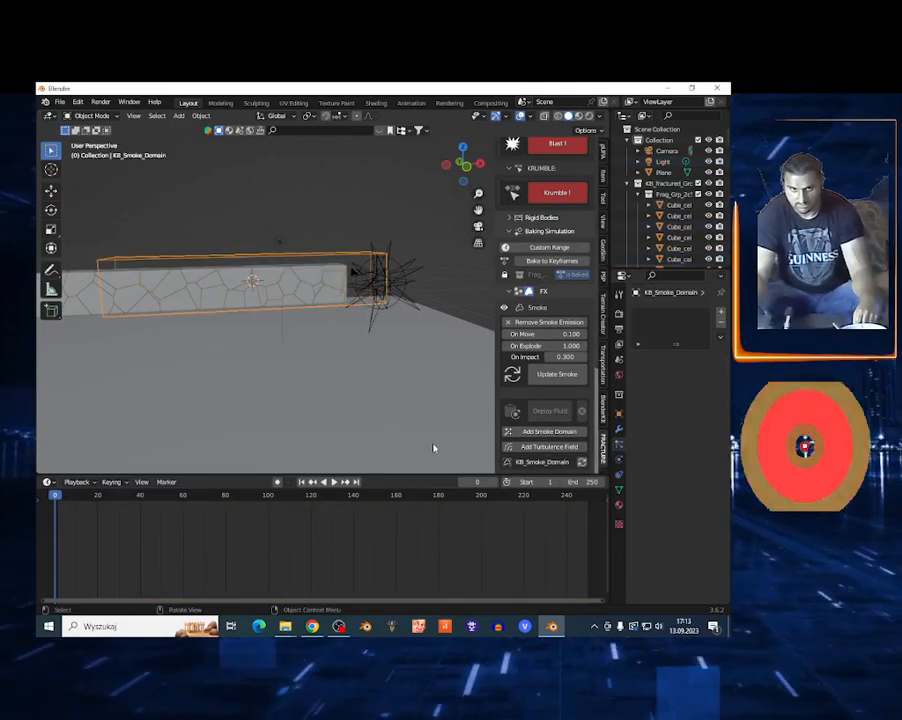